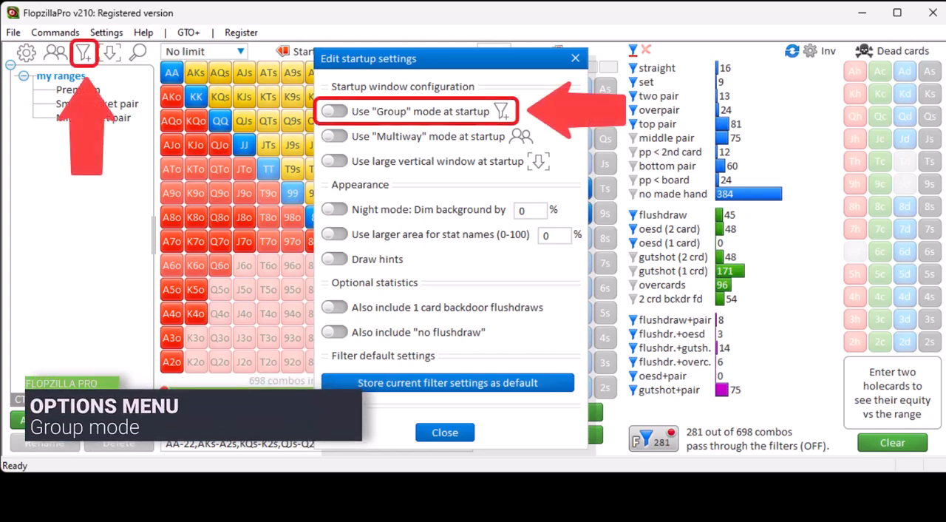
# - Switch the main window to group mode, then return to startup settings with Multiway mode highlighted
pyautogui.click(444, 432)
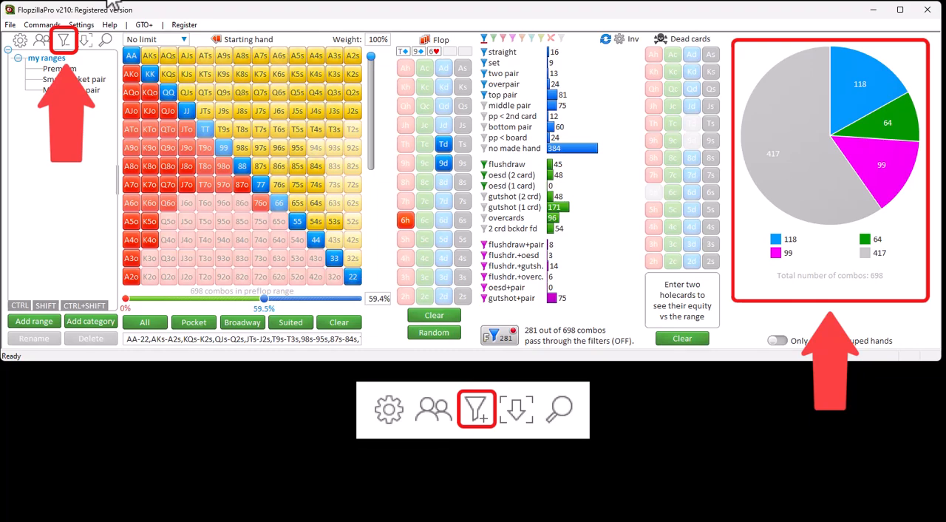
pyautogui.click(20, 40)
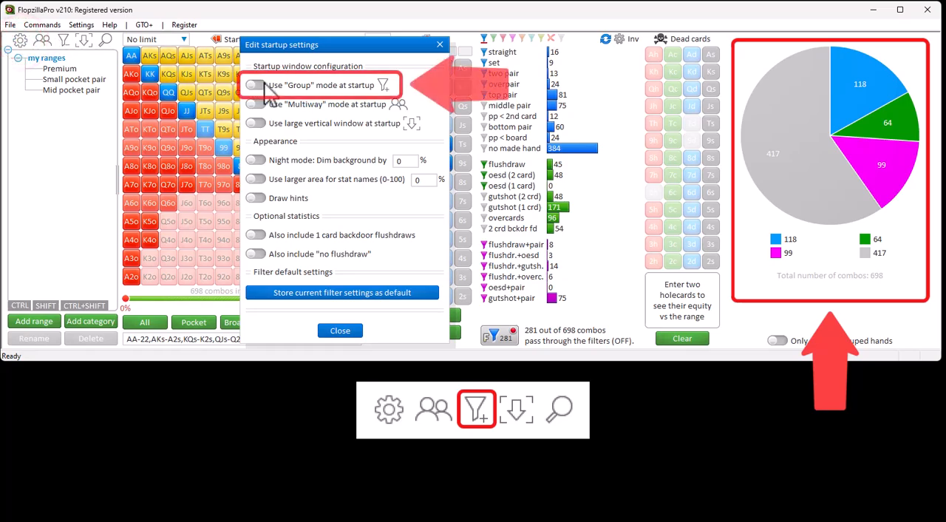
pyautogui.click(255, 85)
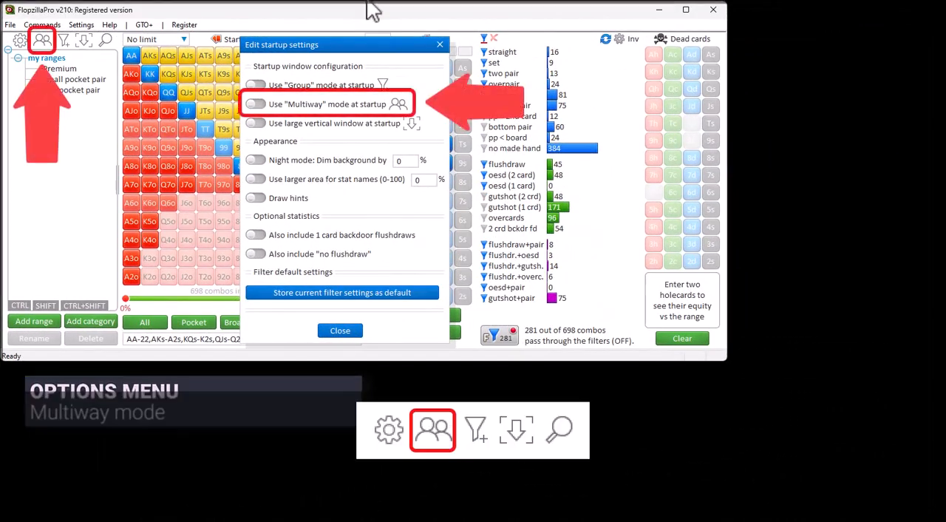
# - Switch the window to multiway mode with the equity graph, then return to startup settings
pyautogui.click(339, 331)
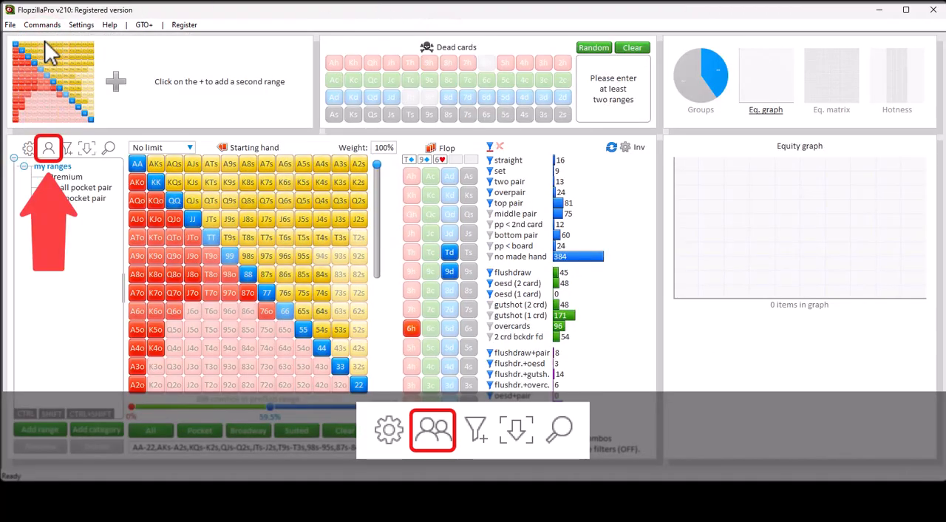
pyautogui.click(27, 147)
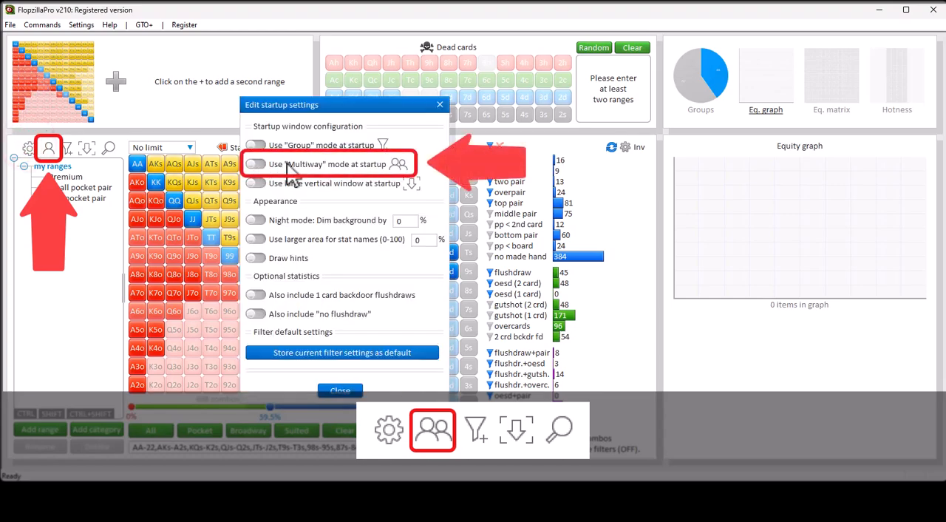
pyautogui.click(255, 164)
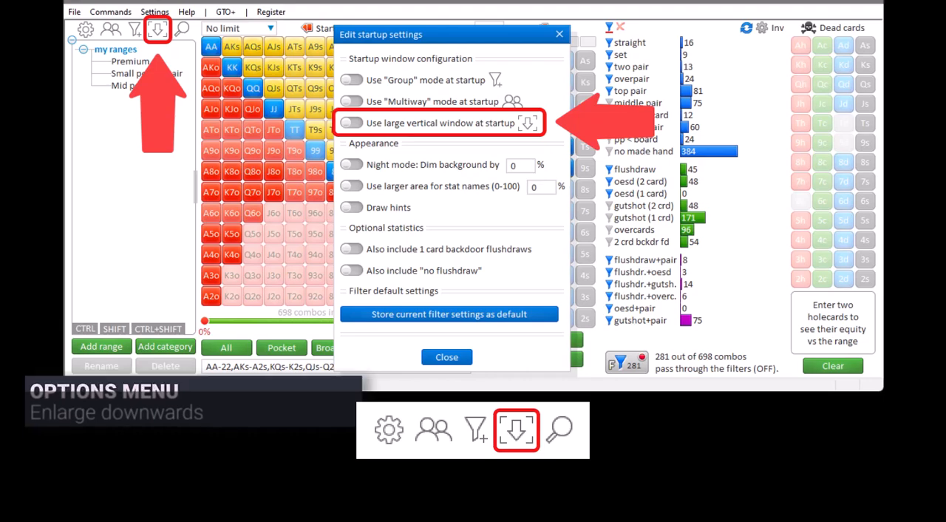
# - Enlarge the main window downwards to show the extra panel, then return to startup settings
pyautogui.click(447, 357)
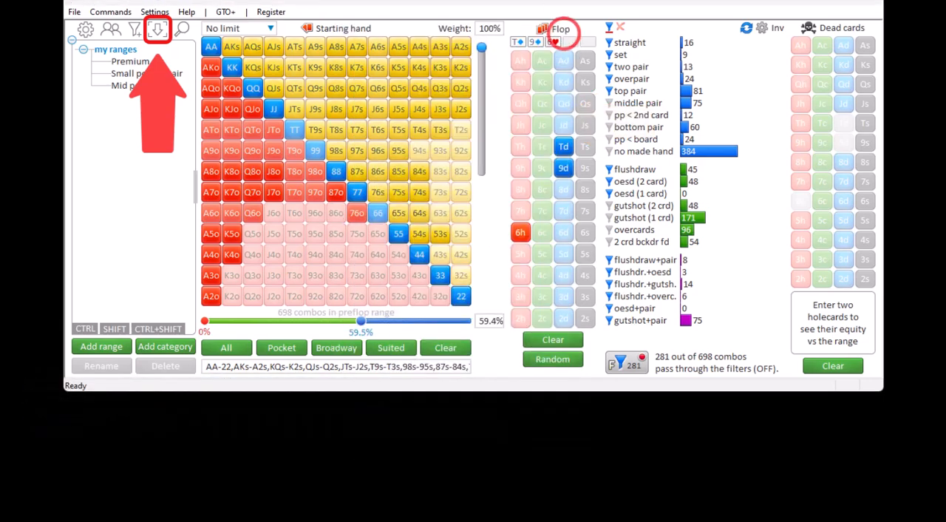
pyautogui.click(157, 29)
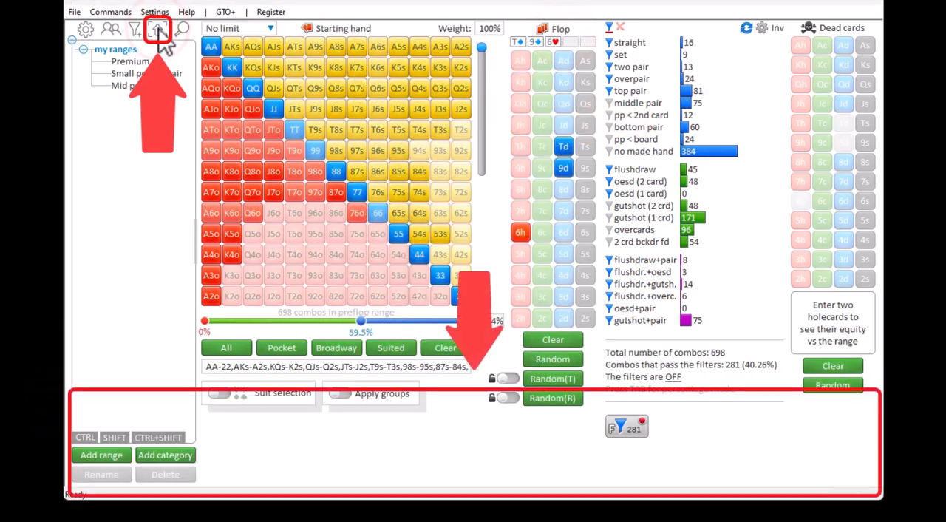
pyautogui.click(85, 28)
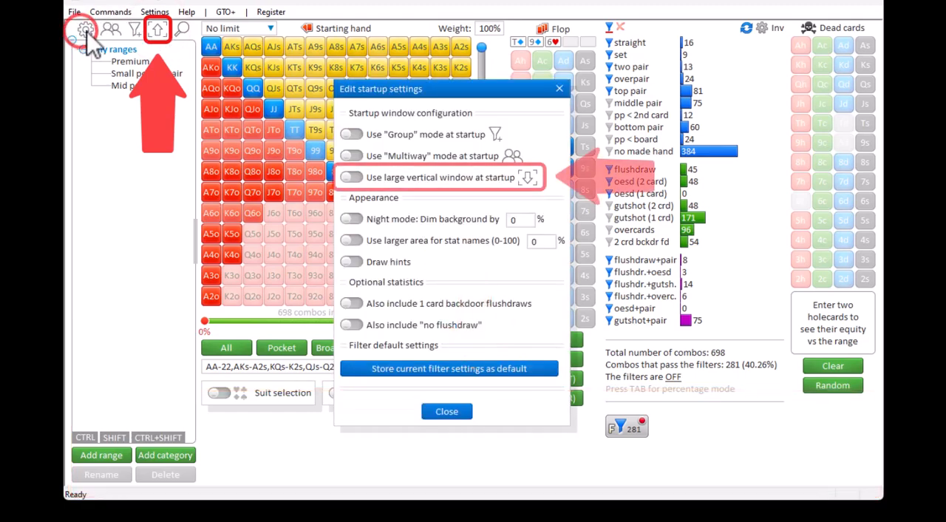
pyautogui.click(350, 177)
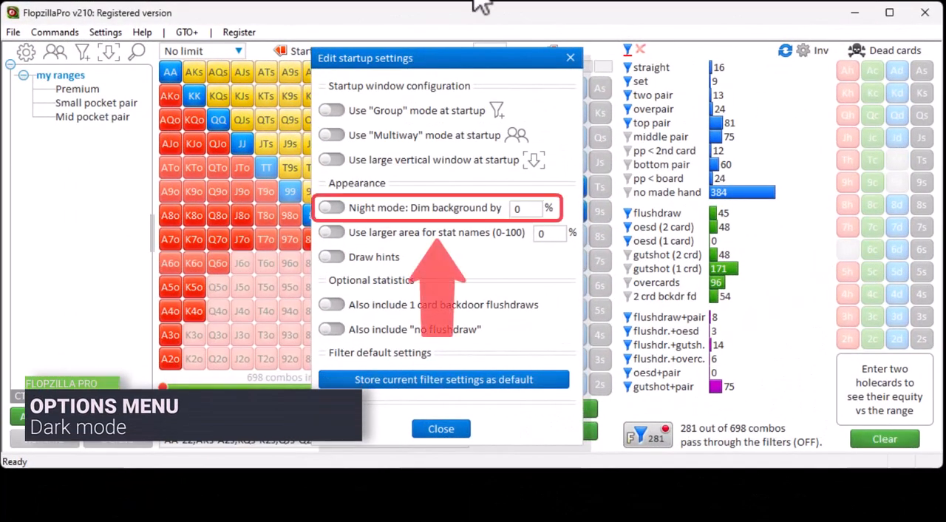
# - Enable night mode with the background dimming applied and adjust the dark mode intensity slider
pyautogui.click(331, 207)
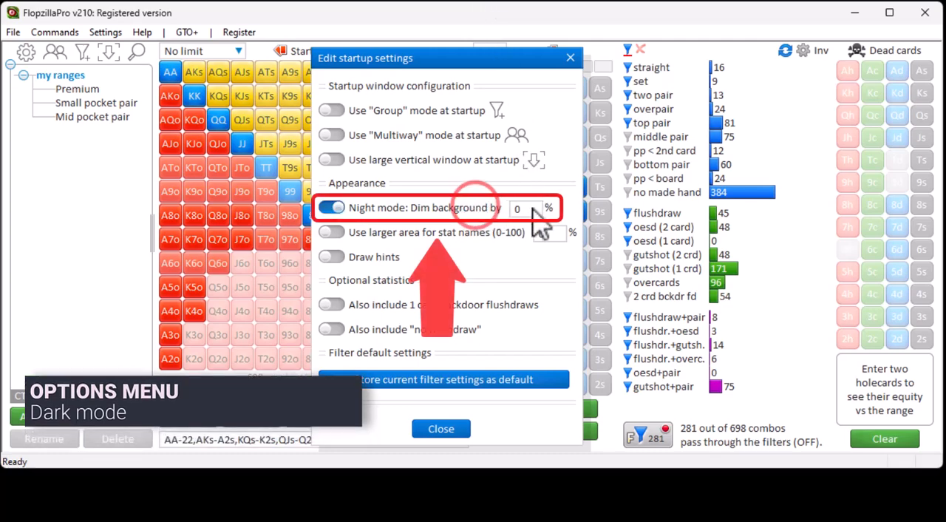
pyautogui.write('80')
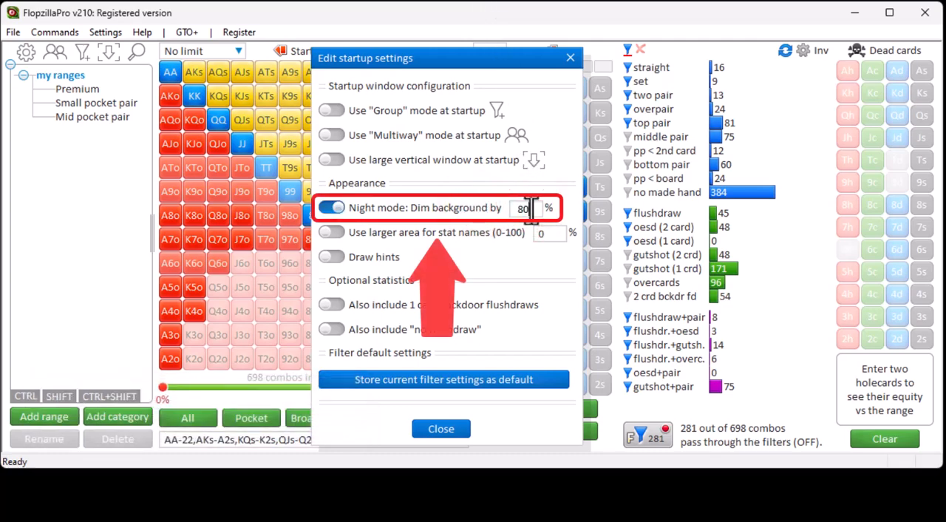
pyautogui.click(523, 207)
pyautogui.write('100')
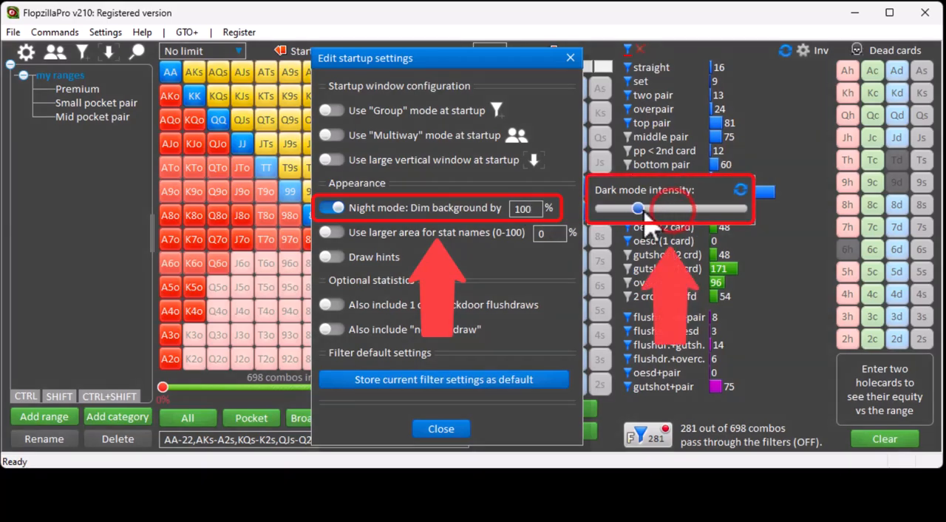
pyautogui.moveTo(638, 208); pyautogui.dragTo(715, 208)
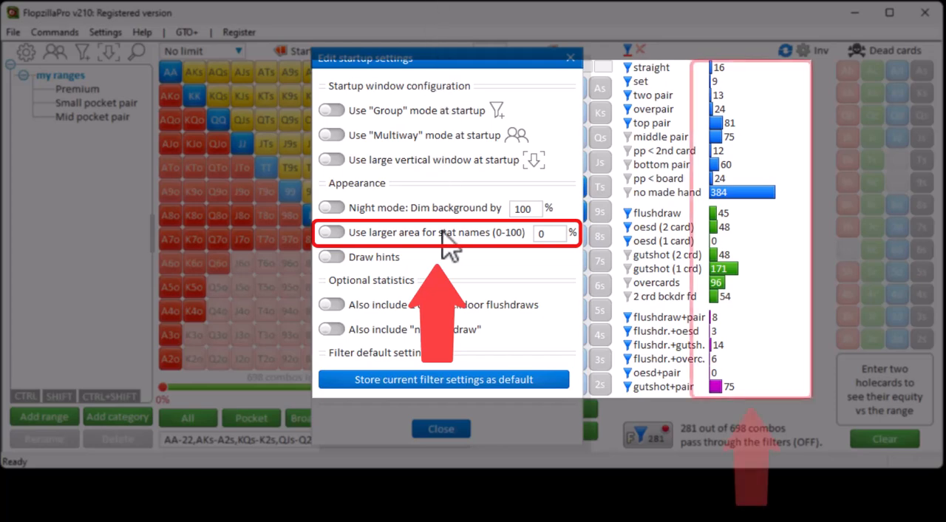
# - Enable the larger area for stat names, now showing 100%
pyautogui.click(330, 232)
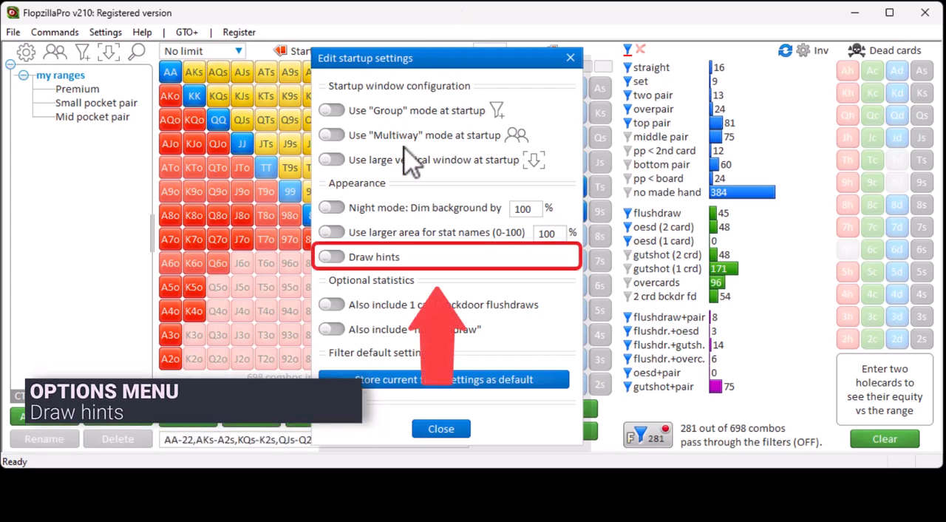
pyautogui.click(330, 256)
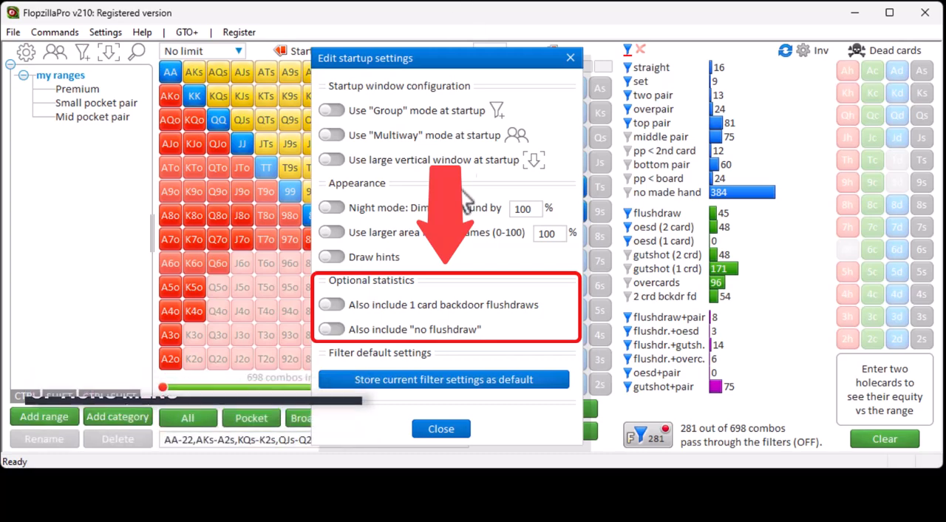
pyautogui.click(331, 329)
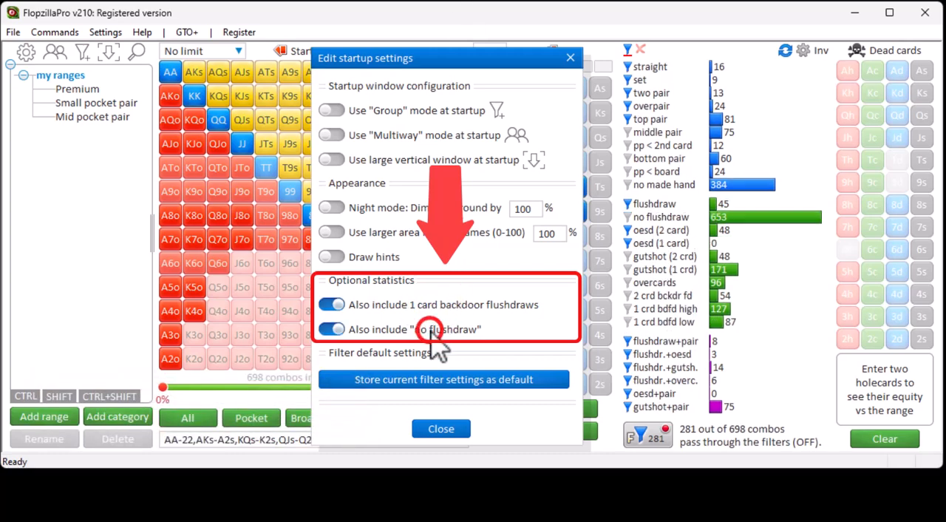
pyautogui.click(331, 329)
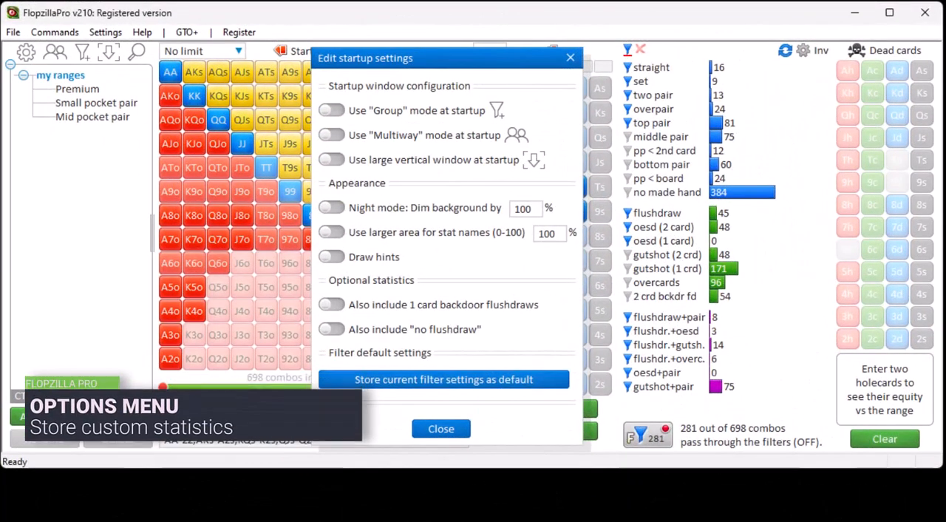
# - Create a combined statistic 'bottom pair AND flushdraw' and accept it into the stats list (8 combos)
pyautogui.click(441, 429)
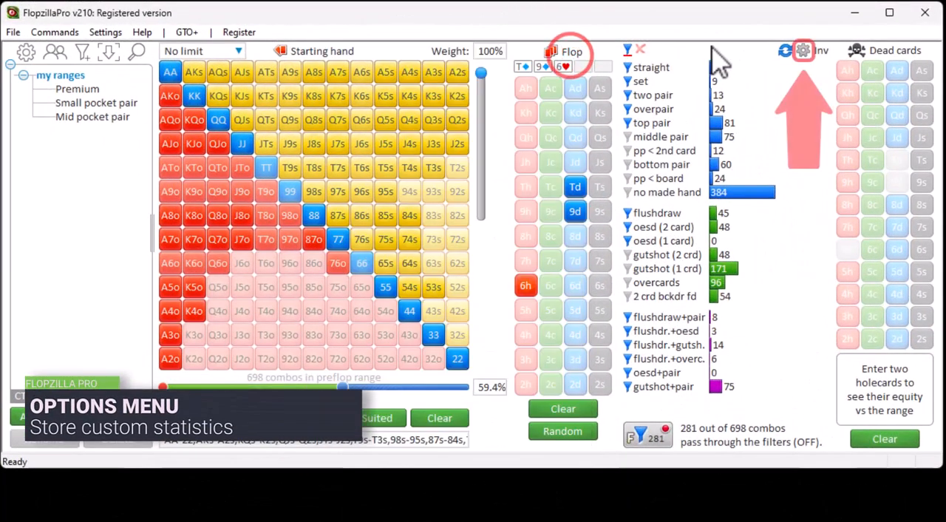
pyautogui.click(804, 50)
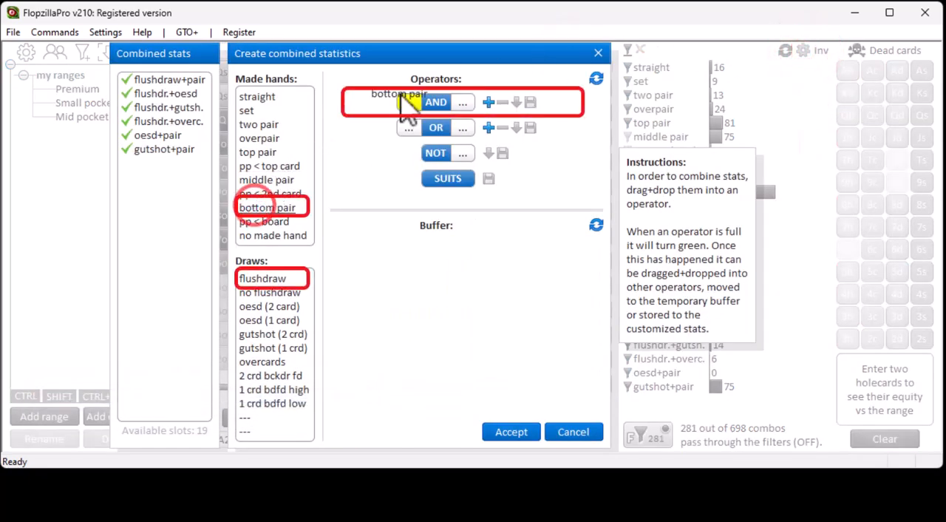
pyautogui.moveTo(263, 278); pyautogui.dragTo(466, 102)
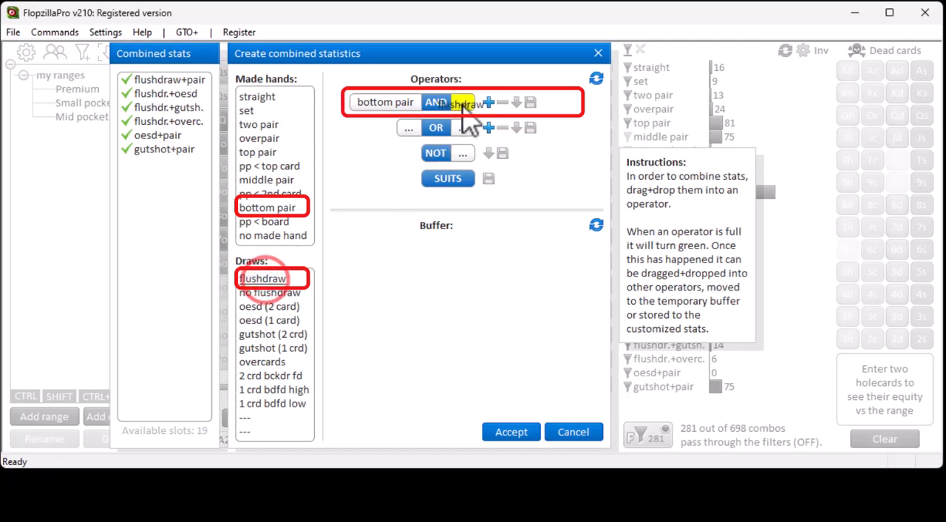
pyautogui.click(568, 102)
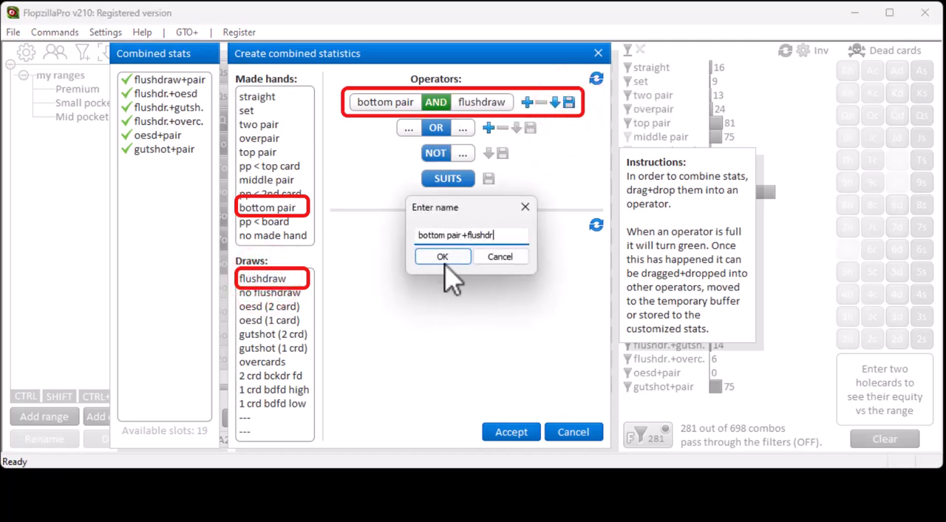
pyautogui.click(442, 256)
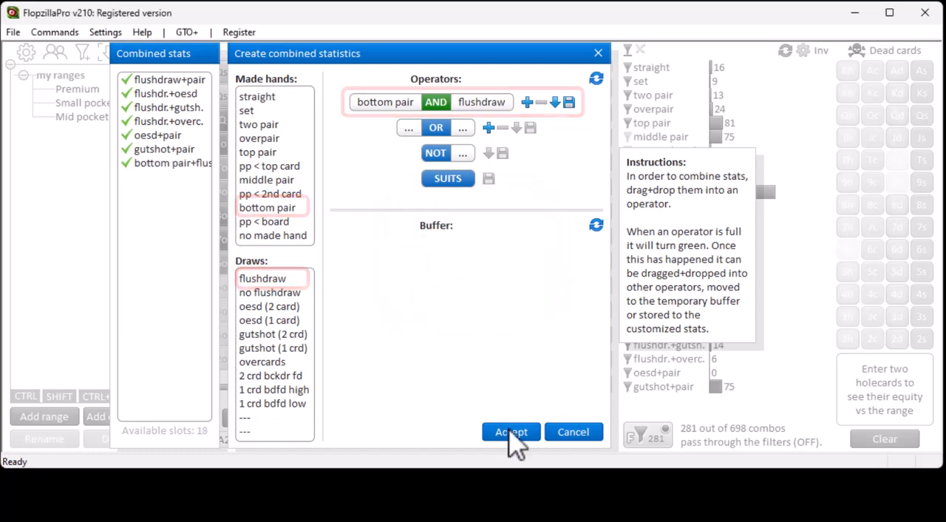
pyautogui.click(511, 431)
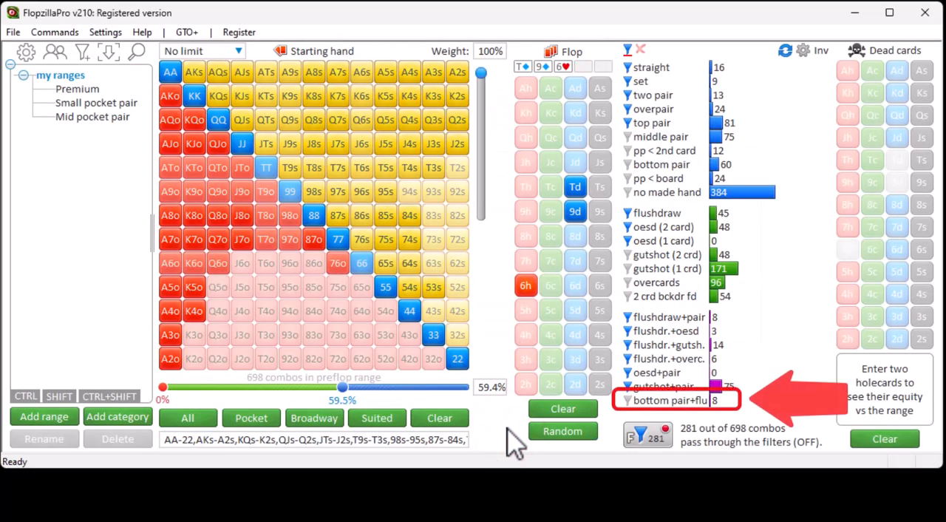
pyautogui.moveTo(137, 484)
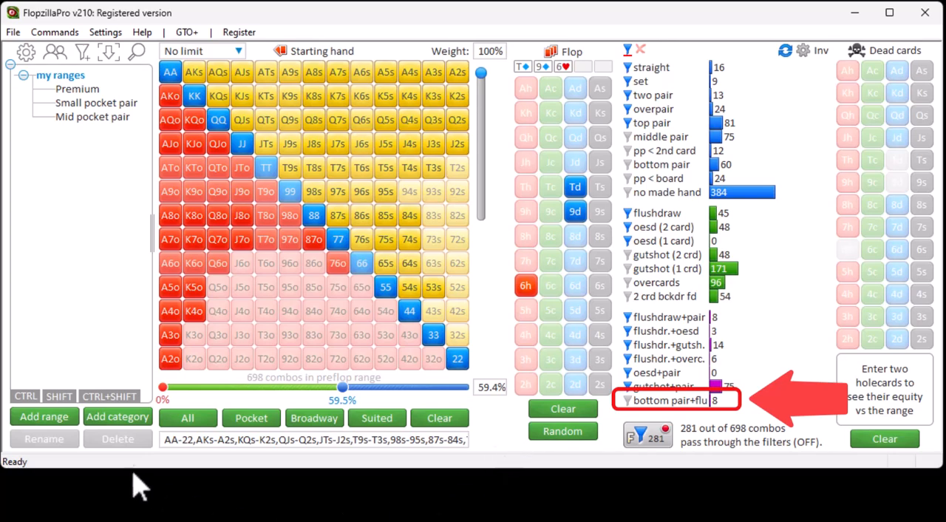
# - Store only the currently visible filters, including the new statistic, as the default filter settings
pyautogui.click(25, 51)
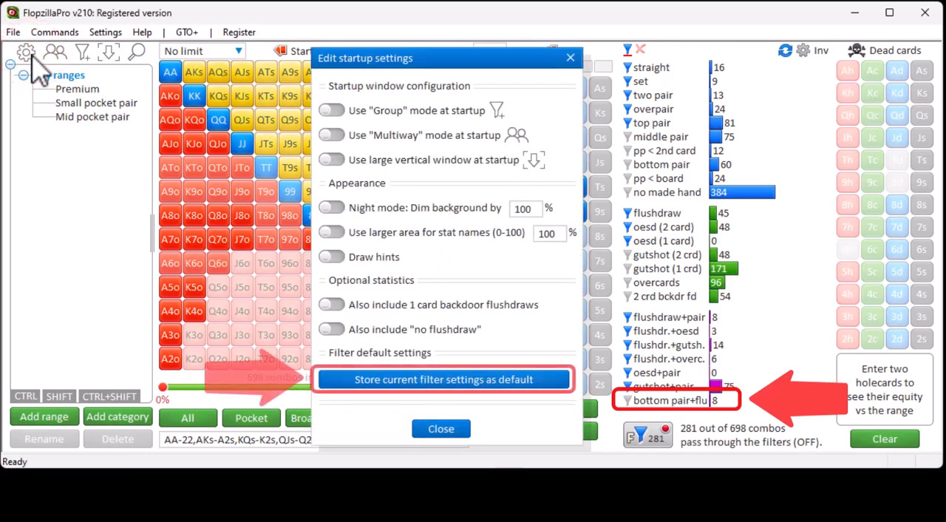
pyautogui.click(444, 379)
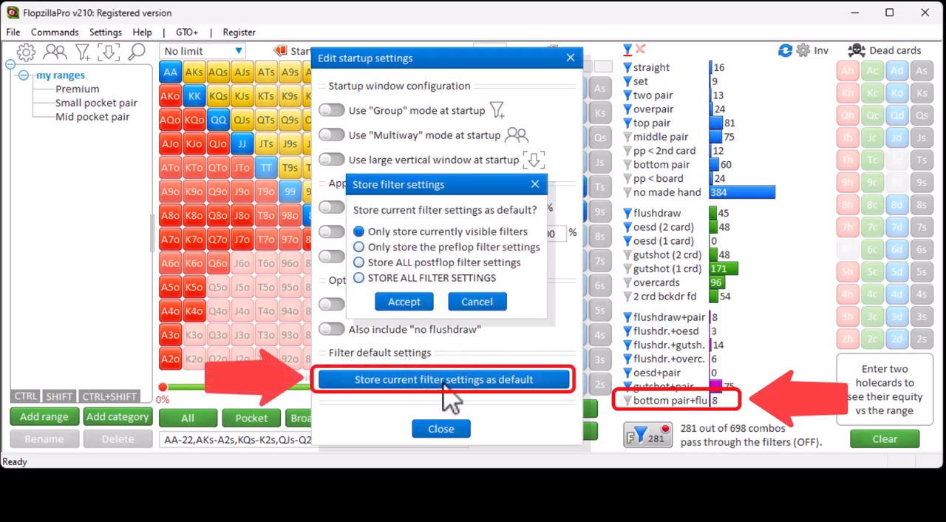
pyautogui.click(359, 231)
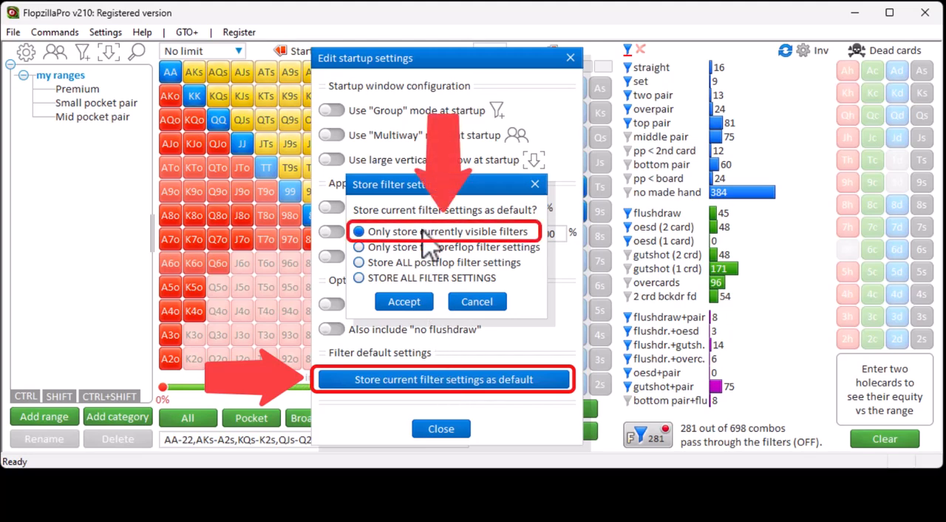
pyautogui.moveTo(418, 315)
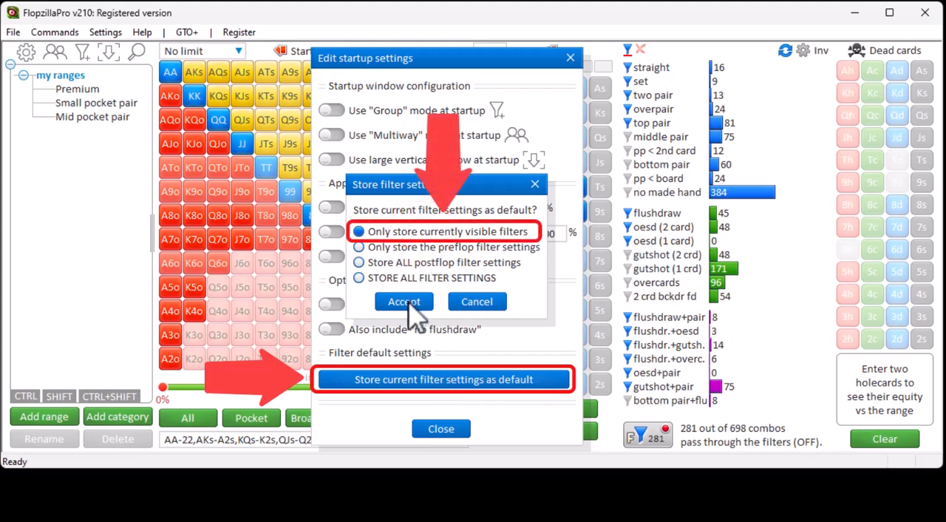
pyautogui.click(404, 301)
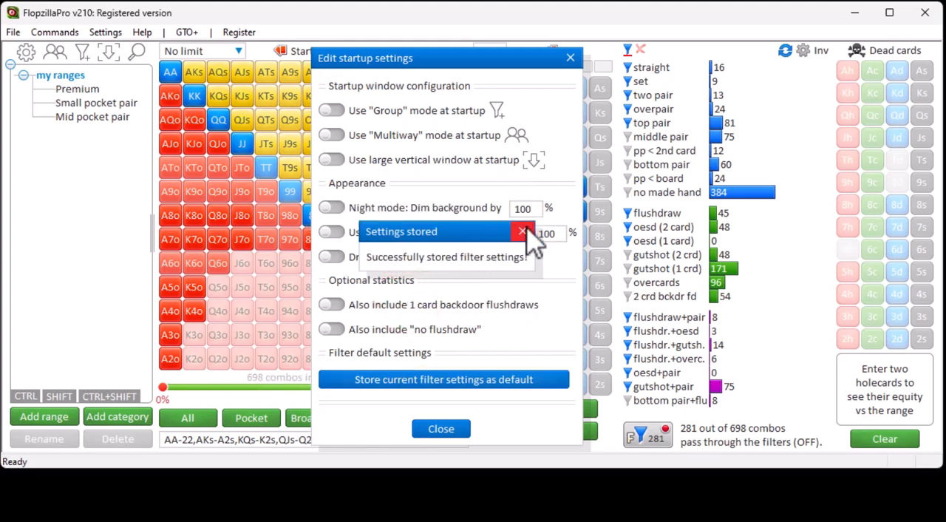